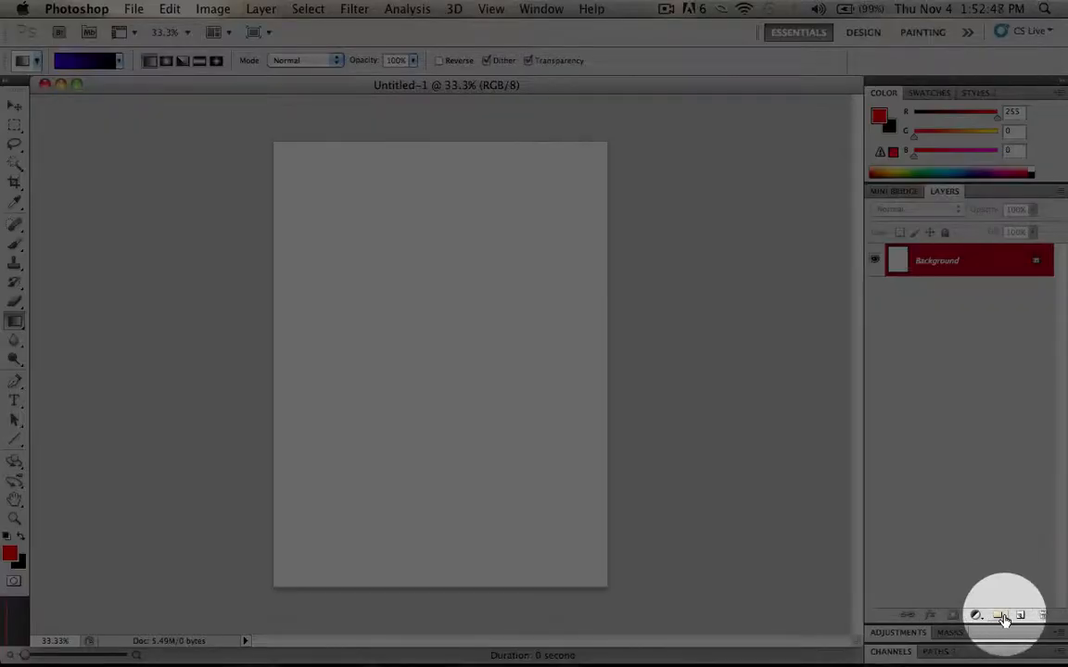
Add a new empty Layer 1 above the Background layer.
left_click(997, 614)
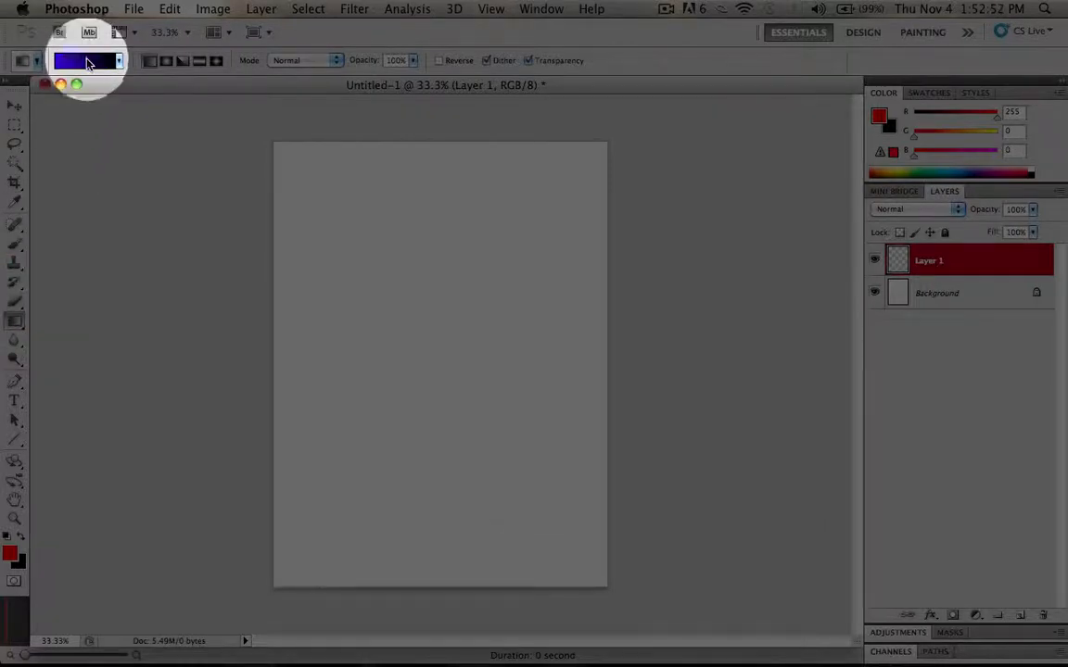
Define a custom gradient from bright blue to black in the Gradient Editor and accept it.
left_click(79, 60)
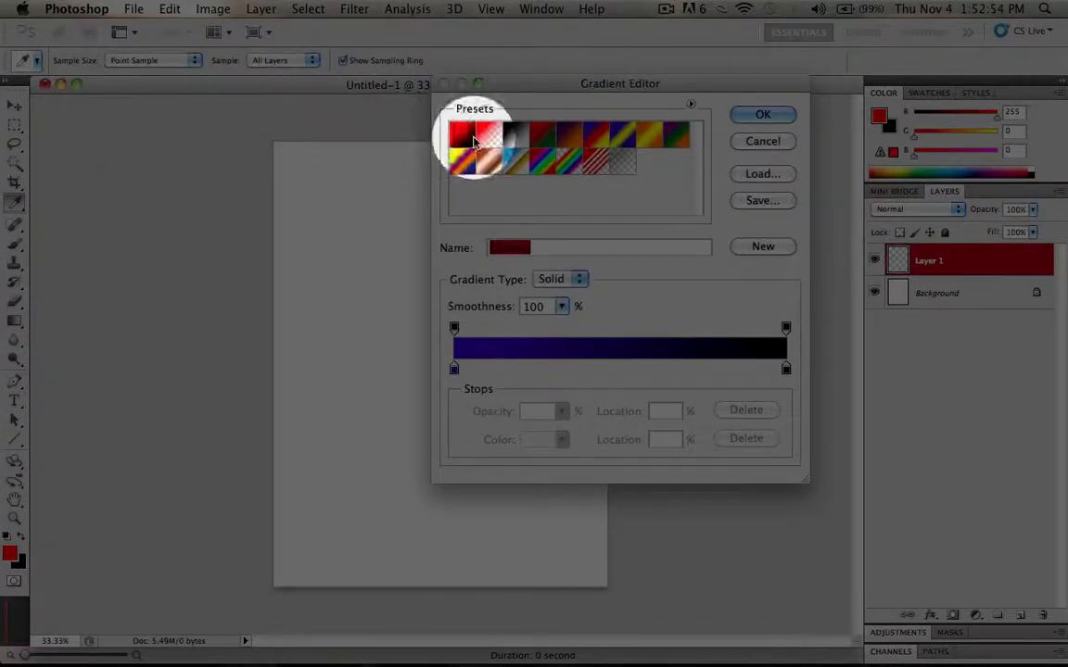
left_click(463, 133)
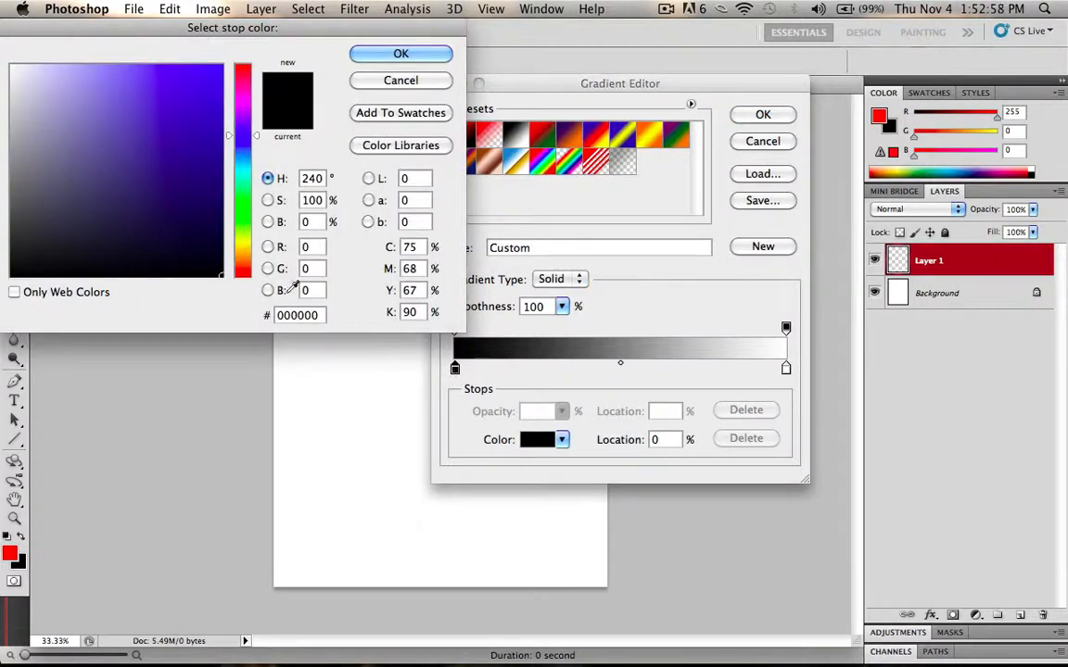
left_click(401, 53)
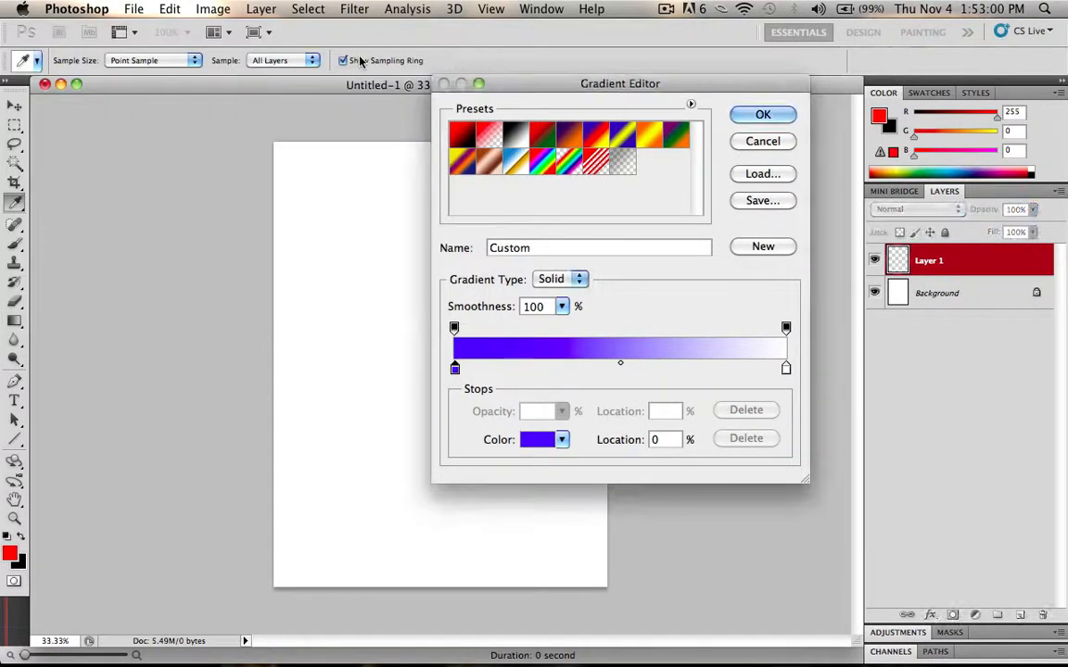
left_click(786, 368)
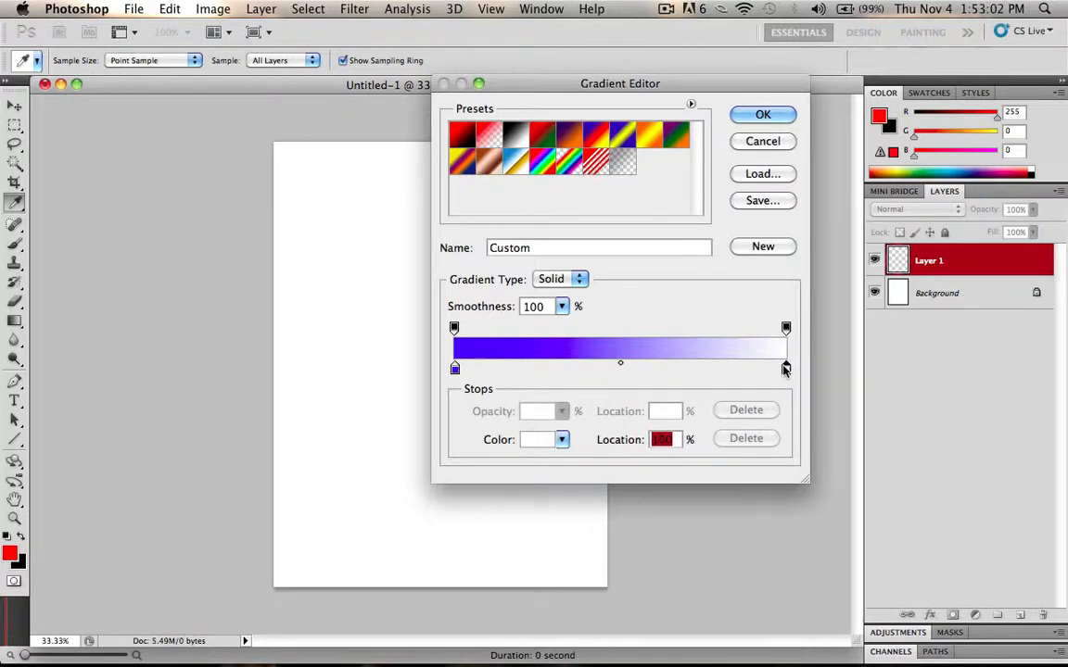
left_click(536, 438)
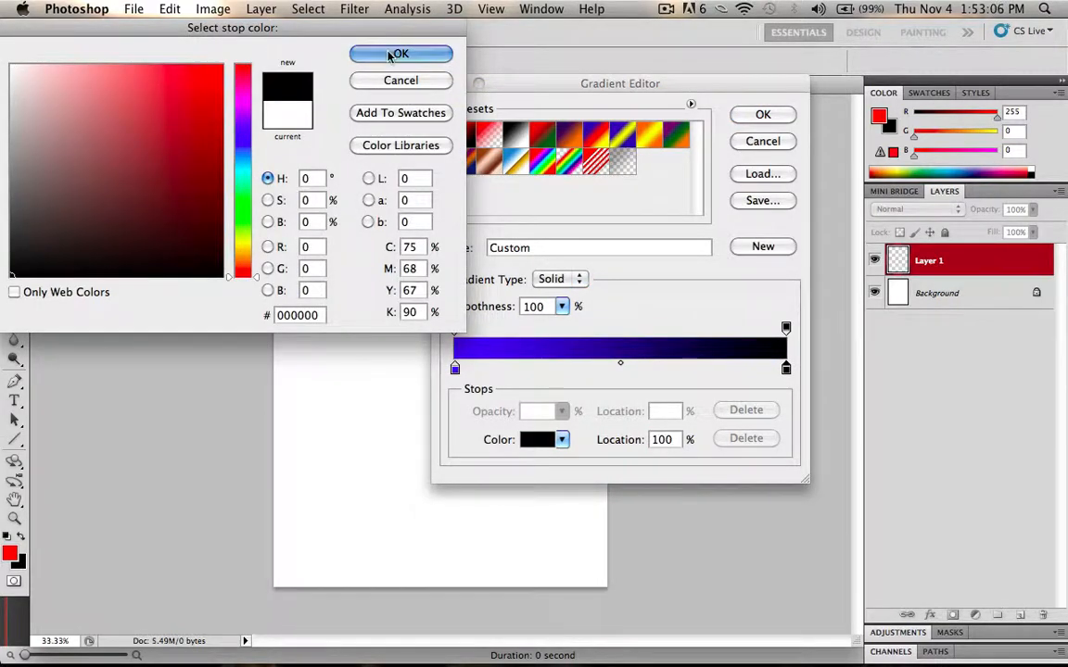
left_click(399, 54)
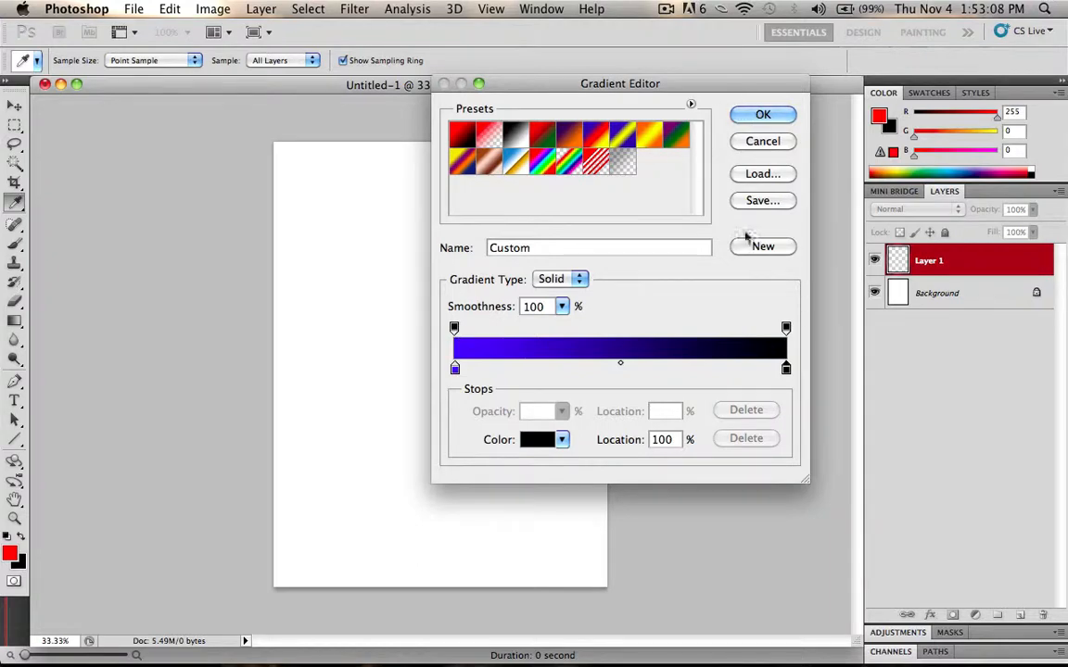
left_click(762, 114)
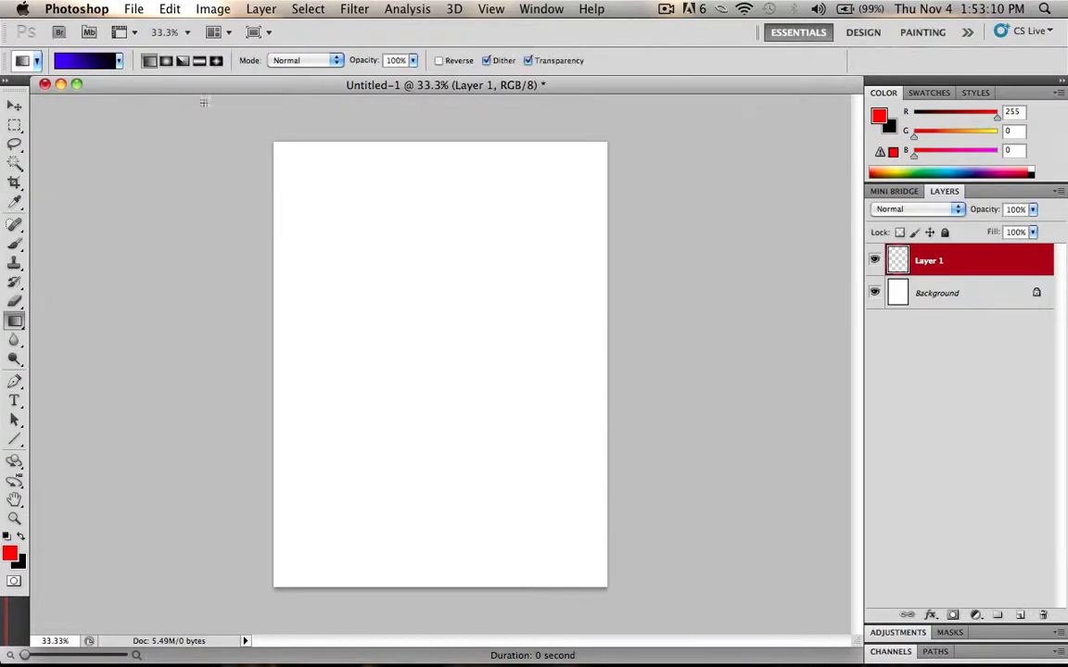
mouse_move(433, 142)
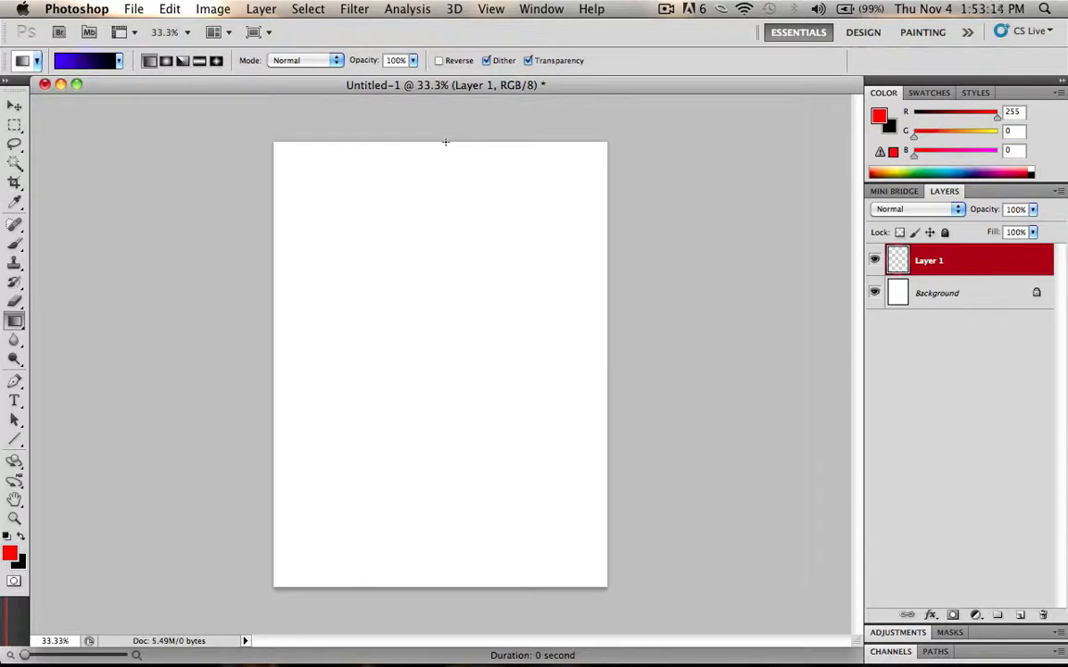
Fill Layer 1 with the gradient, blue at the top fading to black at the bottom.
left_click_drag(446, 144, 445, 394)
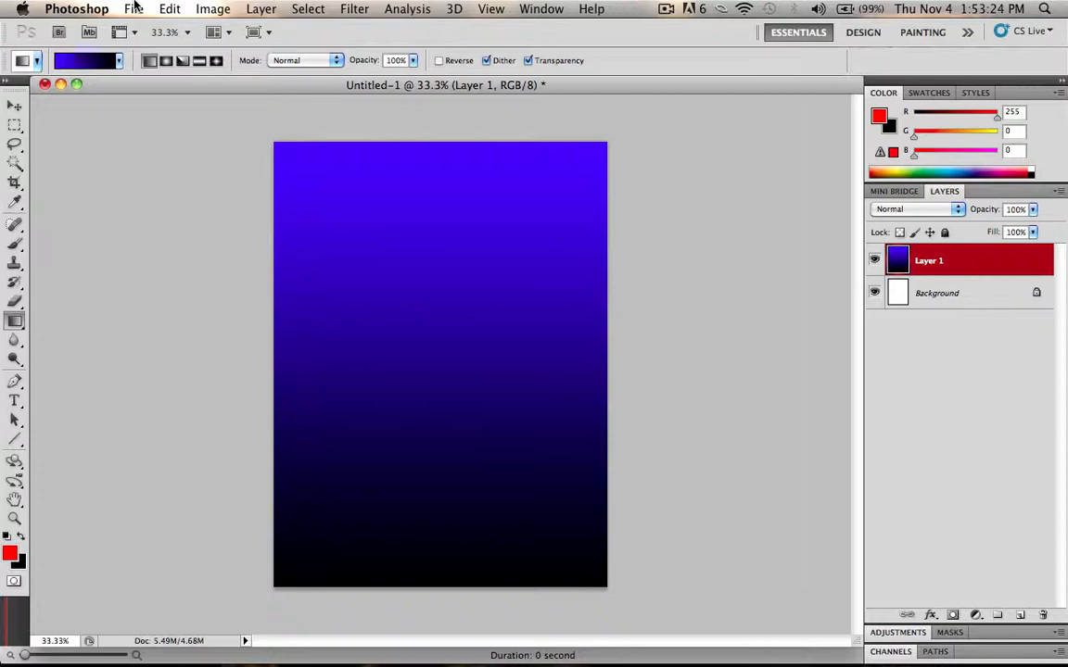
Bring up the Wave distortion filter for Layer 1 via Filter > Distort.
left_click(354, 8)
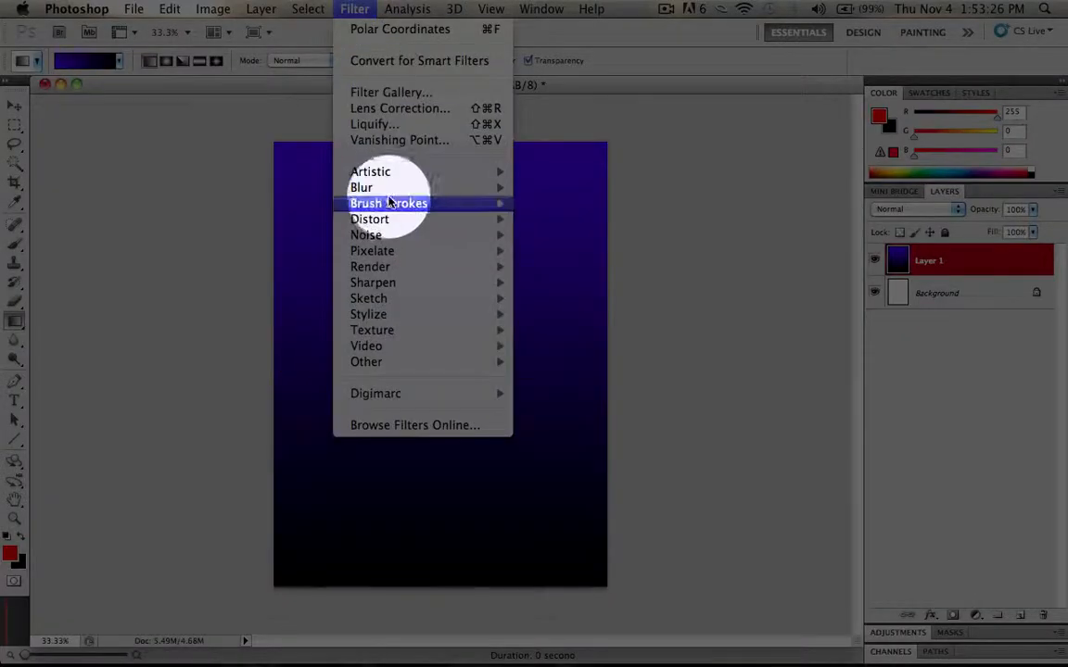
mouse_move(371, 250)
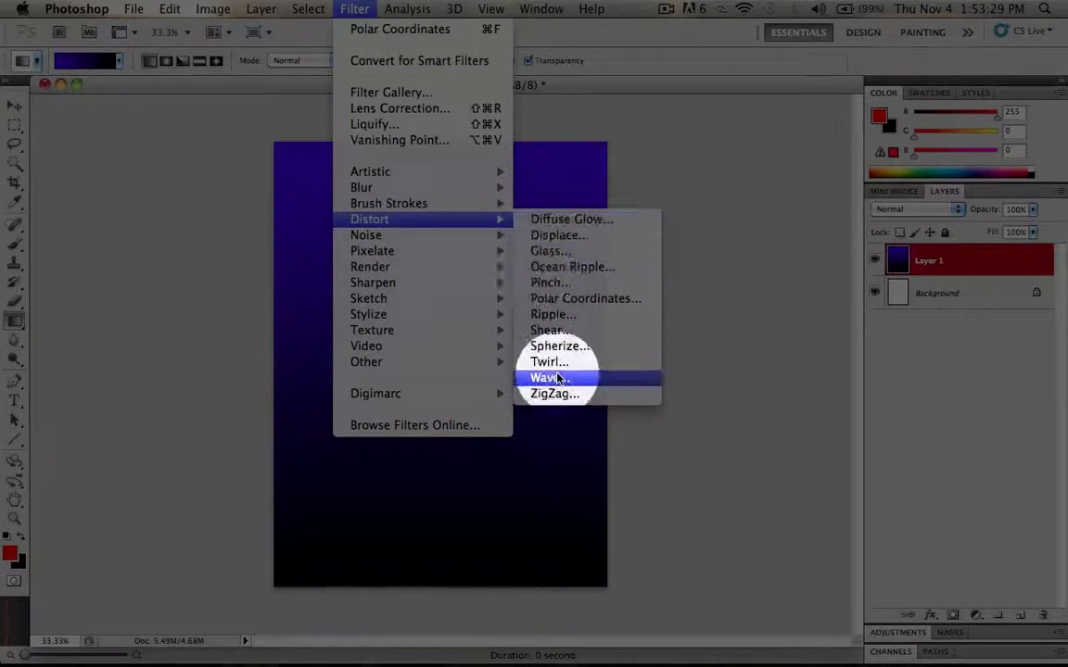
left_click(546, 377)
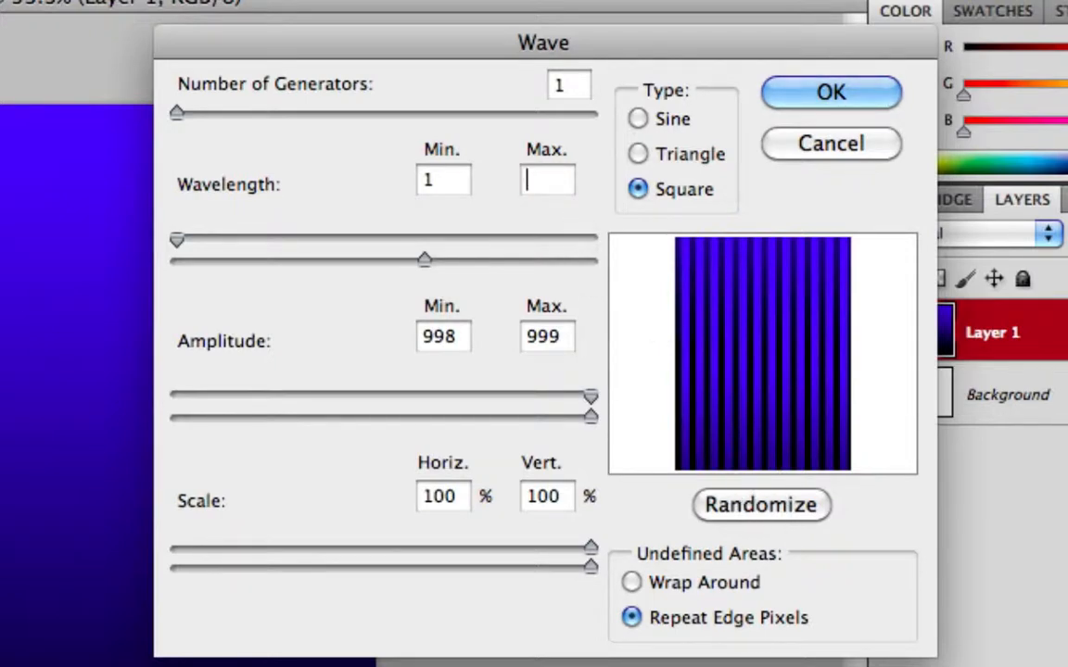
Apply a square Wave with Wavelength Max 20 and Repeat Edge Pixels, producing vertical blue-and-black stripes.
type("20")
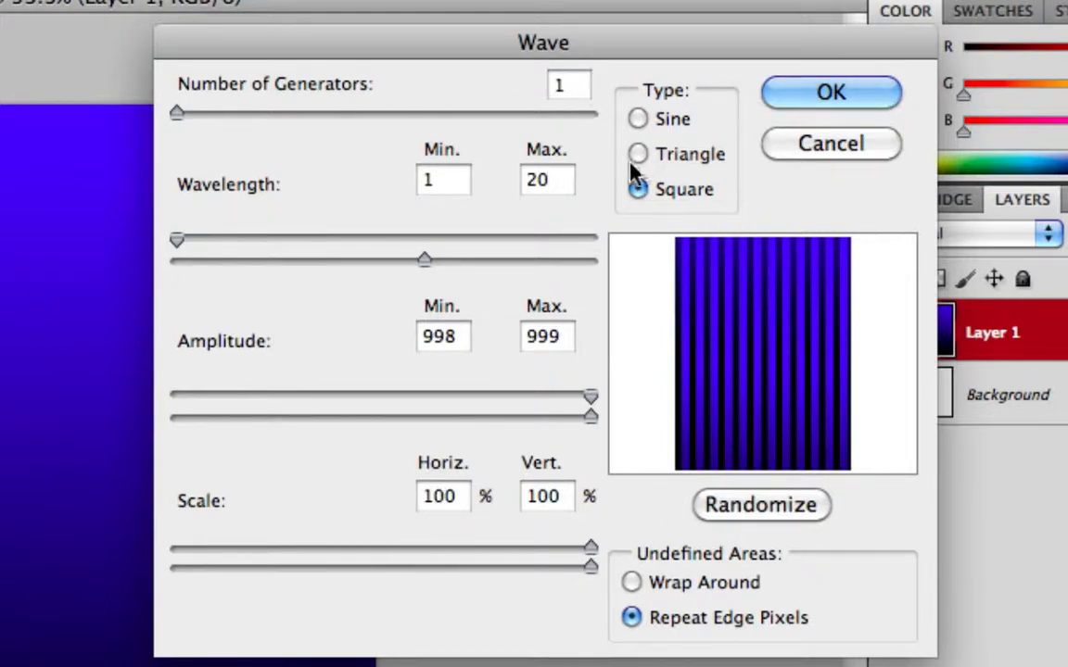
left_click(638, 154)
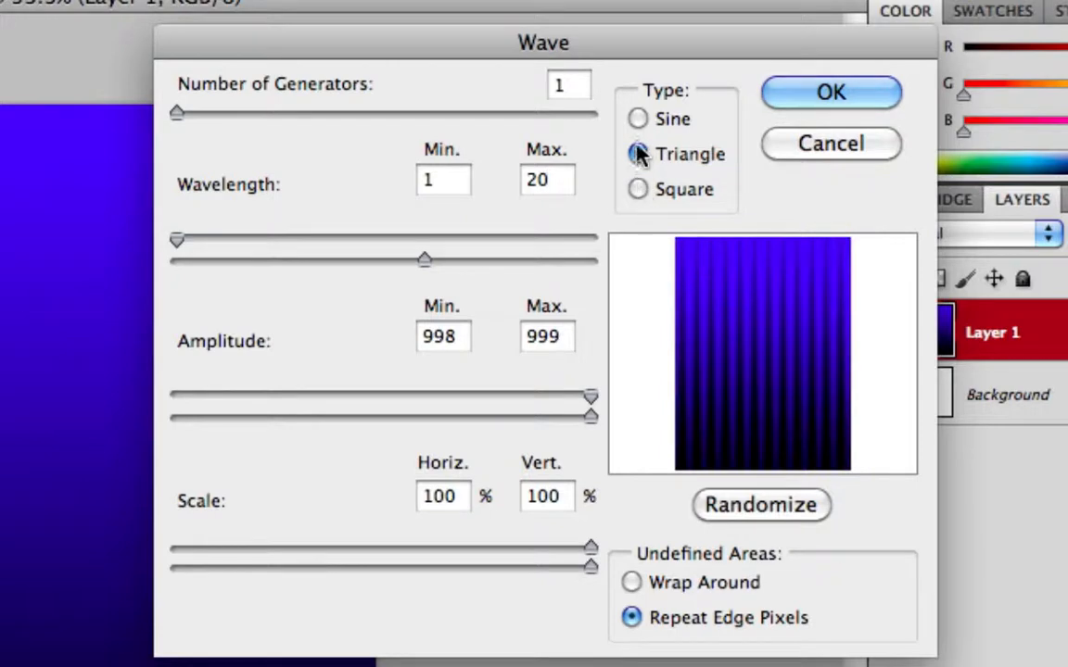
left_click(637, 189)
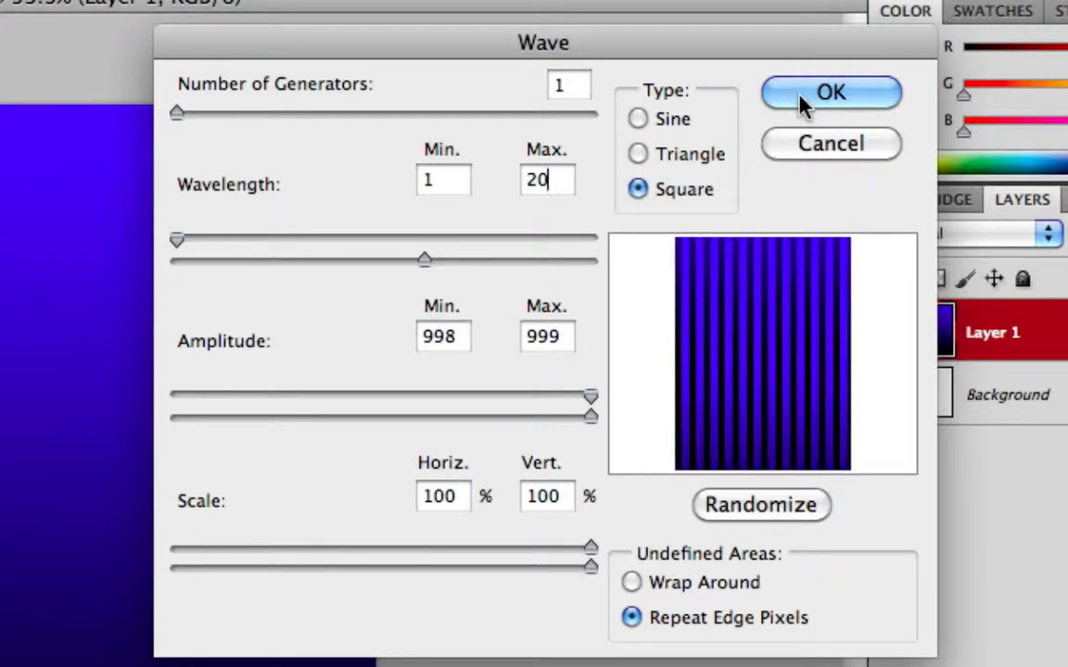
left_click(631, 582)
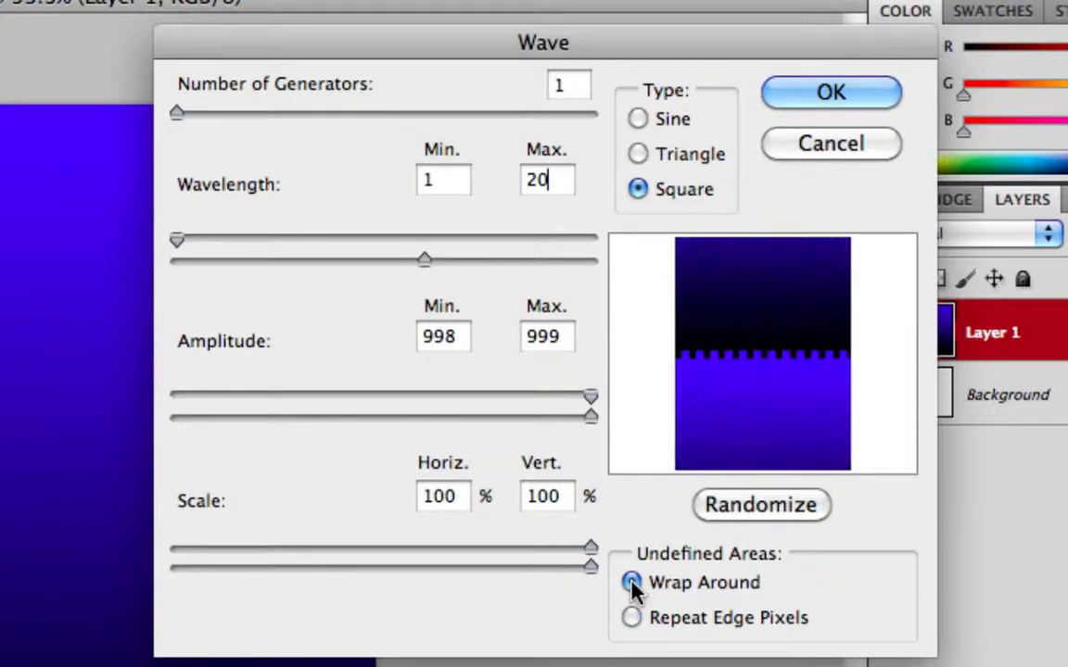
left_click(631, 617)
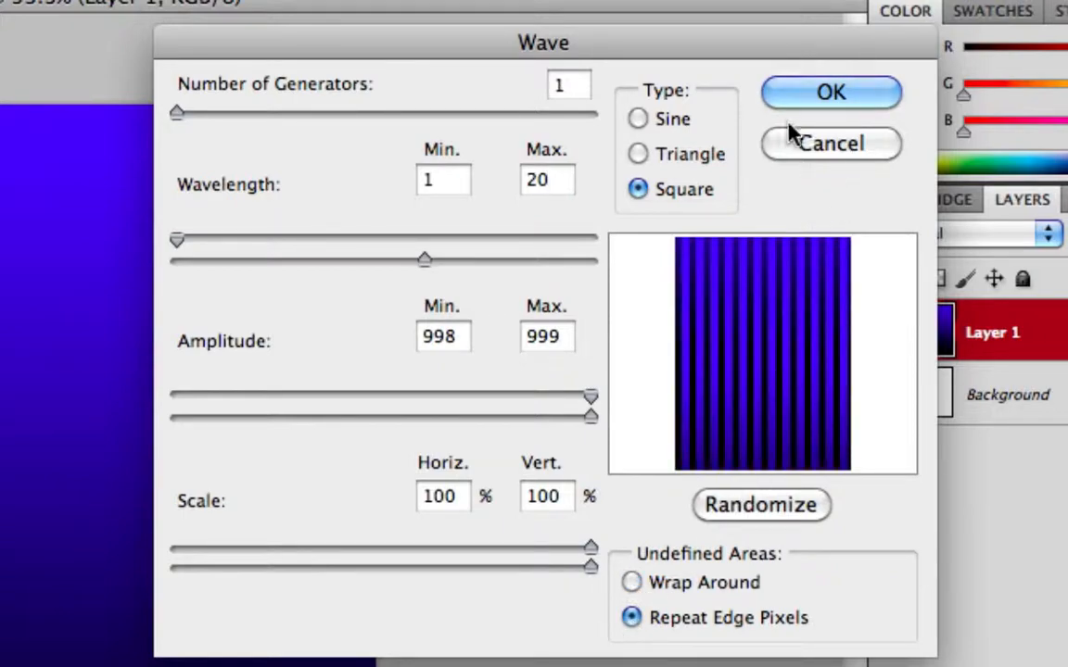
left_click(829, 92)
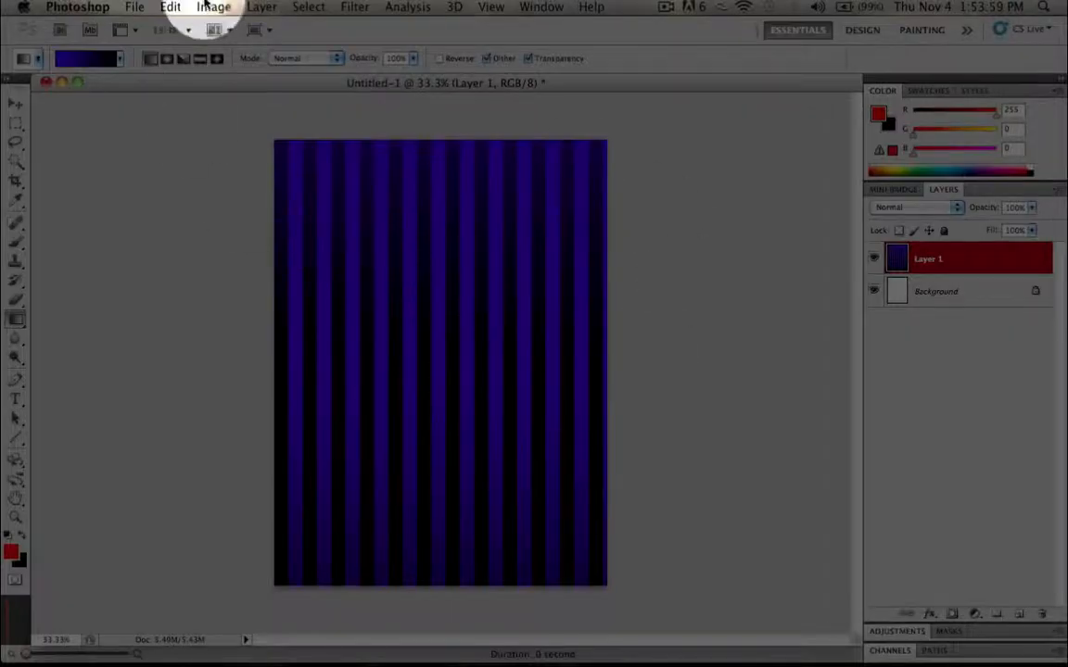
Apply Polar Coordinates, Rectangular to Polar, bending the stripes into a centred radial starburst.
left_click(355, 6)
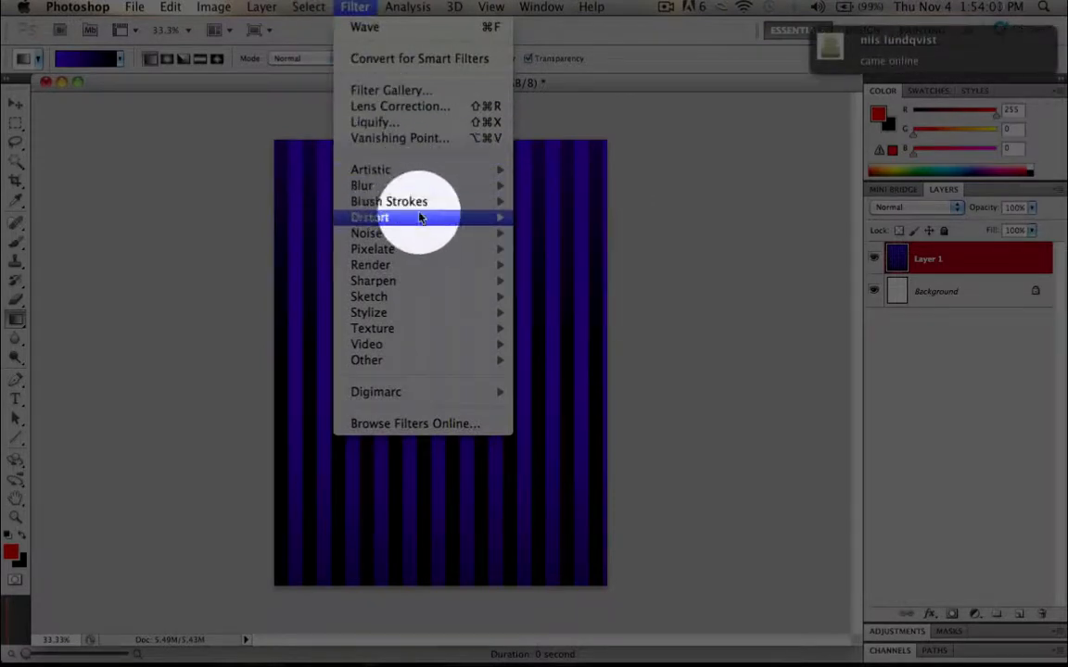
mouse_move(370, 217)
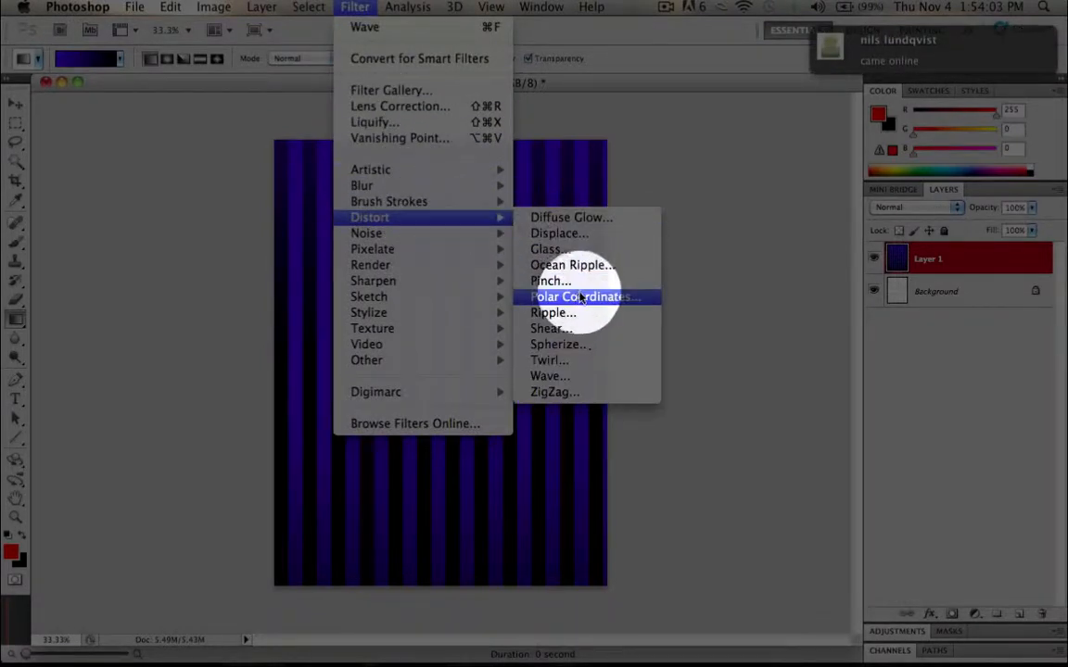
left_click(583, 297)
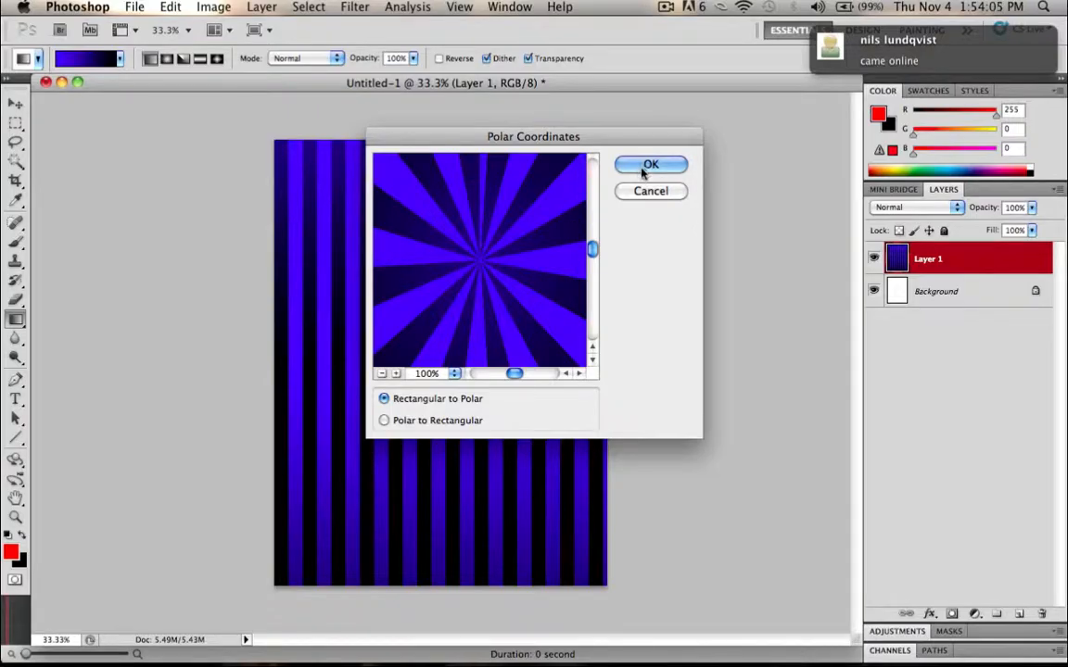
left_click(651, 164)
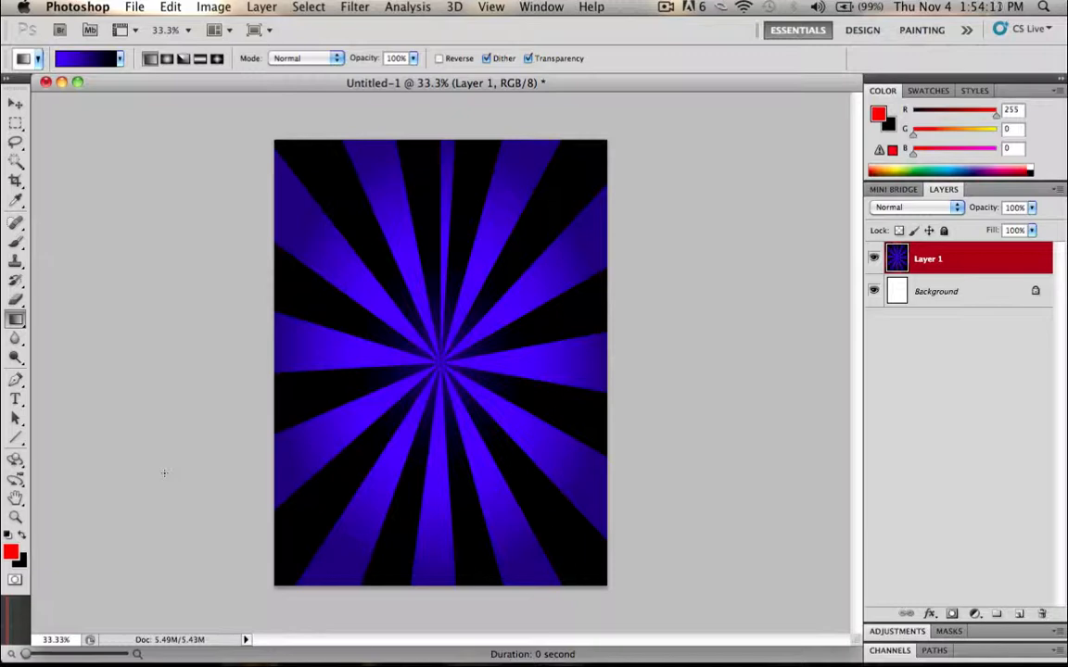
mouse_move(92, 90)
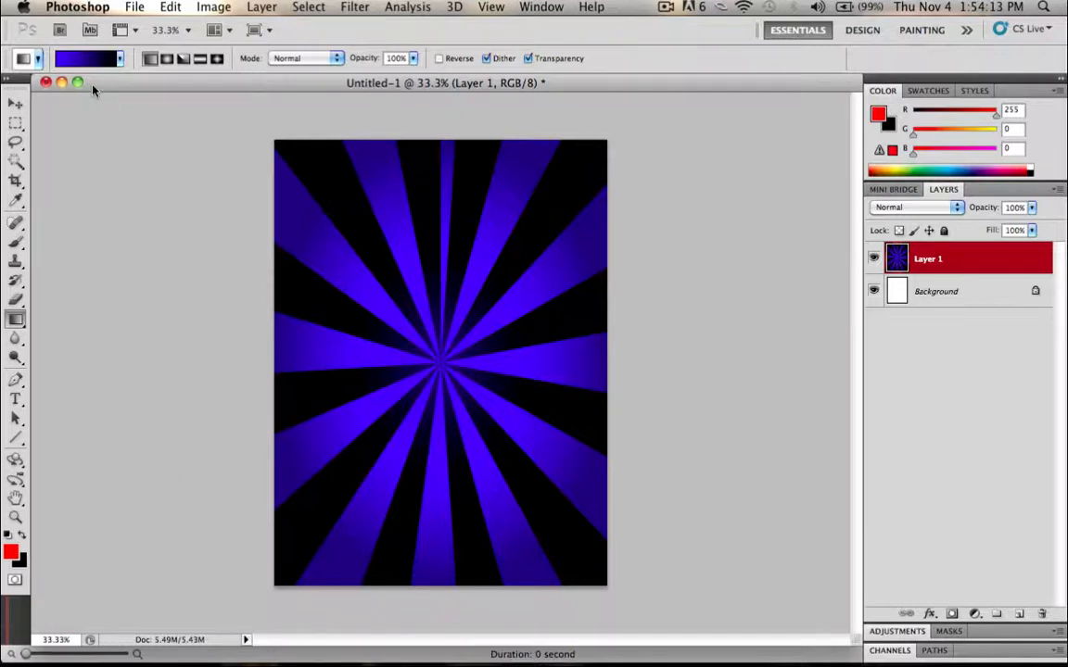